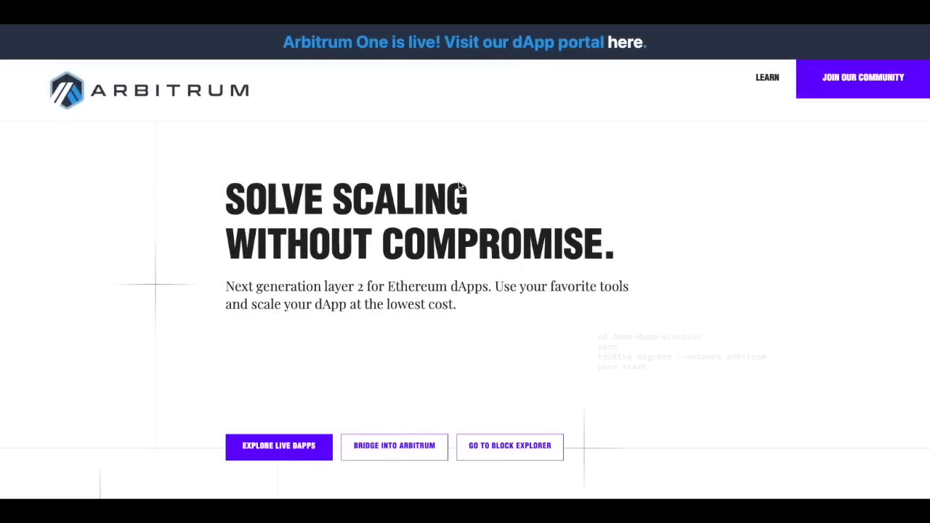
{"action": "mouse_move", "coordinate": [173, 144]}
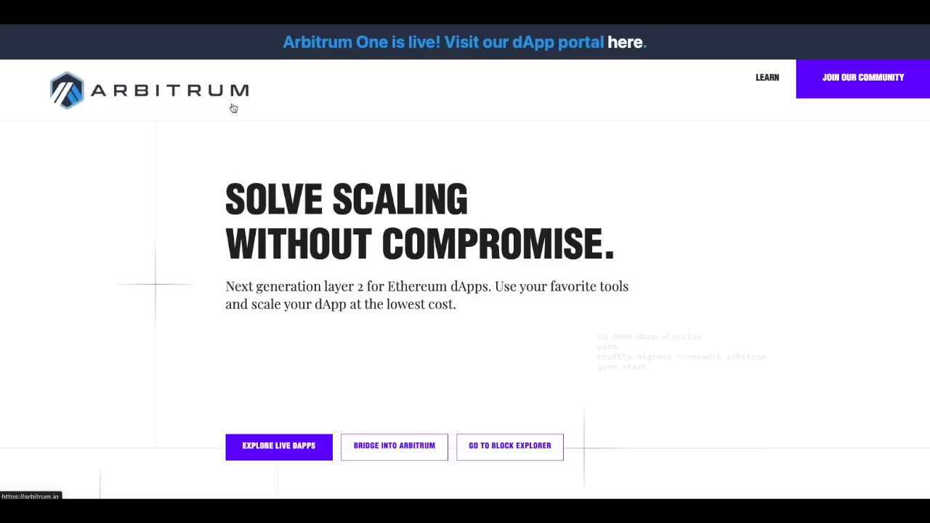
{"action": "mouse_move", "coordinate": [338, 138]}
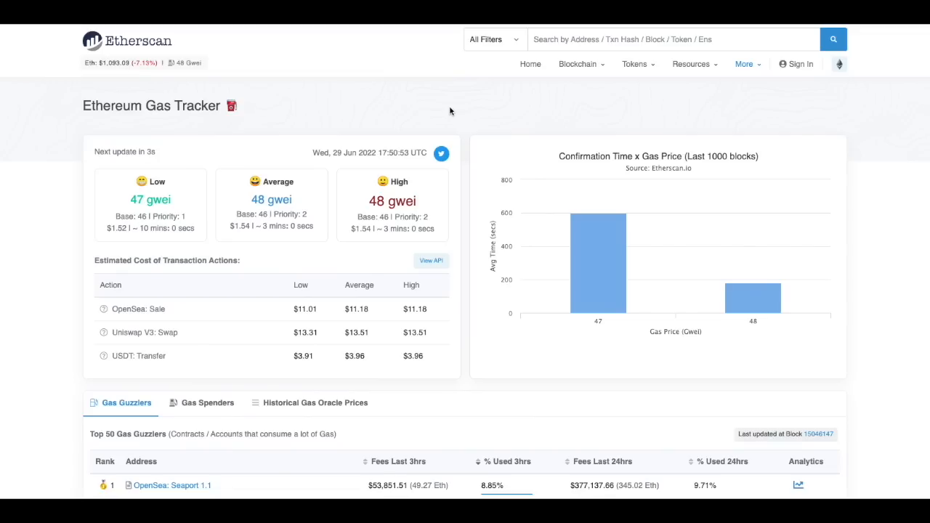
Scroll through the Arbitrum website to find the bridge entry point
{"action": "scroll", "scroll_direction": "down", "scroll_amount": 3}
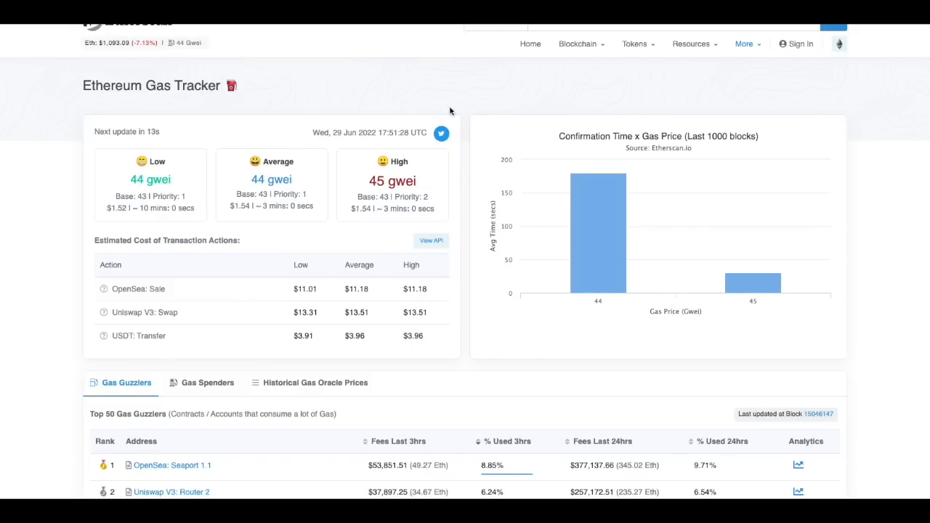
{"action": "scroll", "scroll_direction": "down", "scroll_amount": 3}
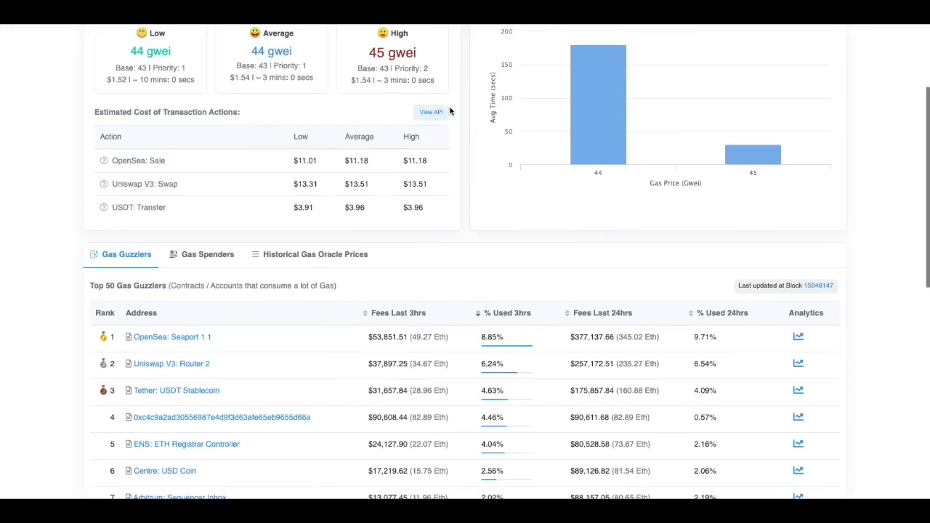
{"action": "mouse_move", "coordinate": [459, 127]}
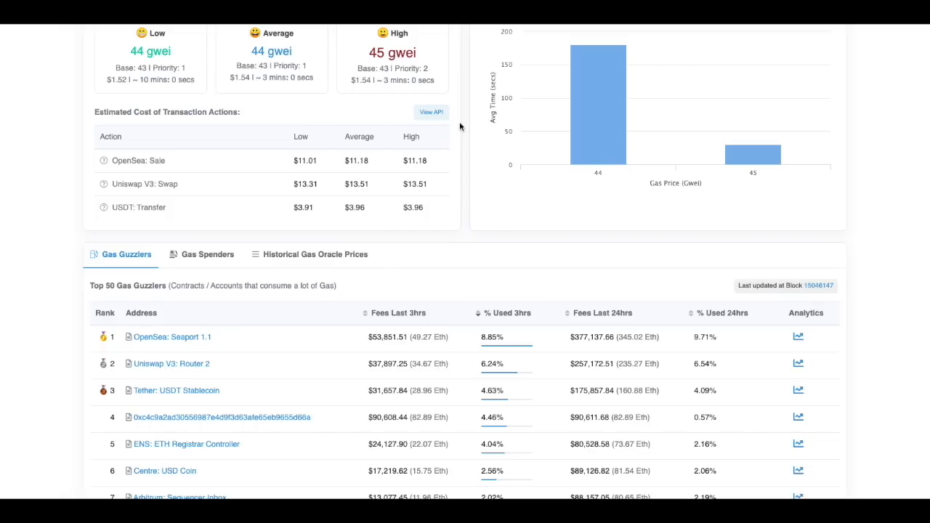
{"action": "scroll", "scroll_direction": "up", "scroll_amount": 3}
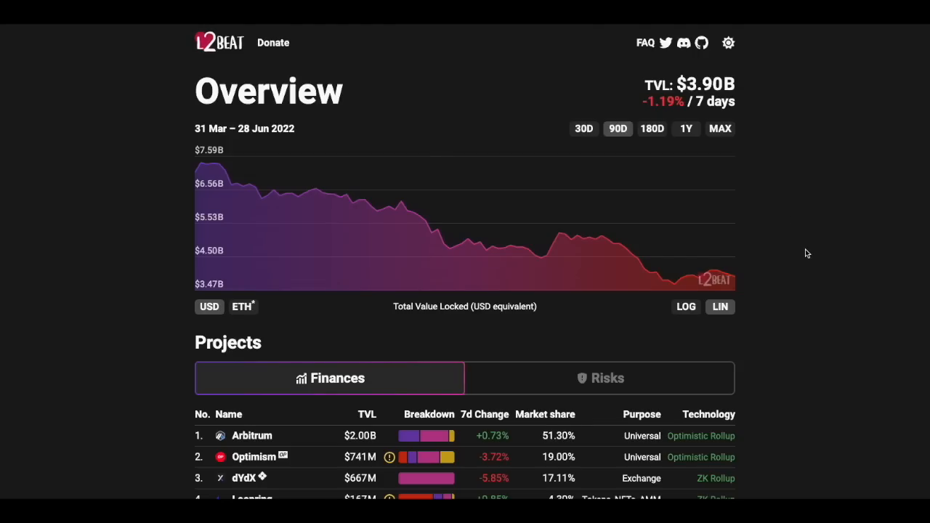
{"action": "mouse_move", "coordinate": [791, 272]}
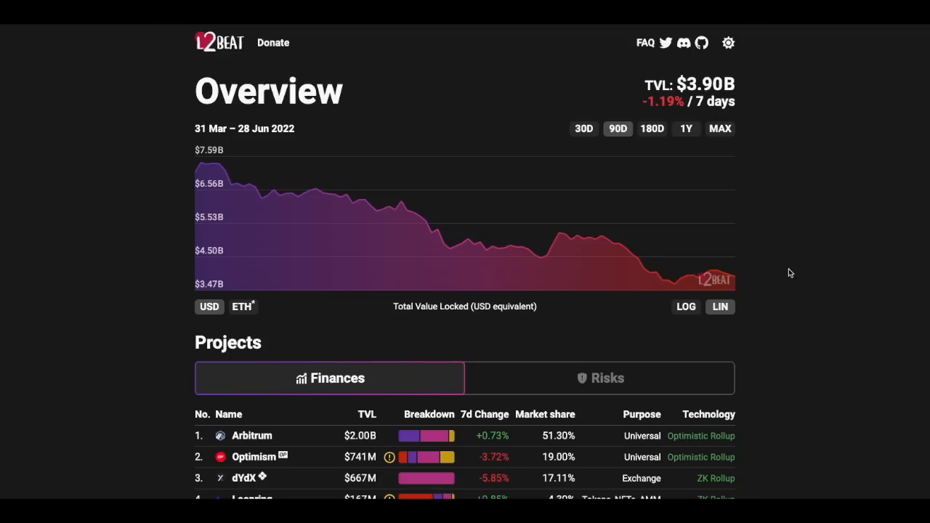
{"action": "mouse_move", "coordinate": [222, 55]}
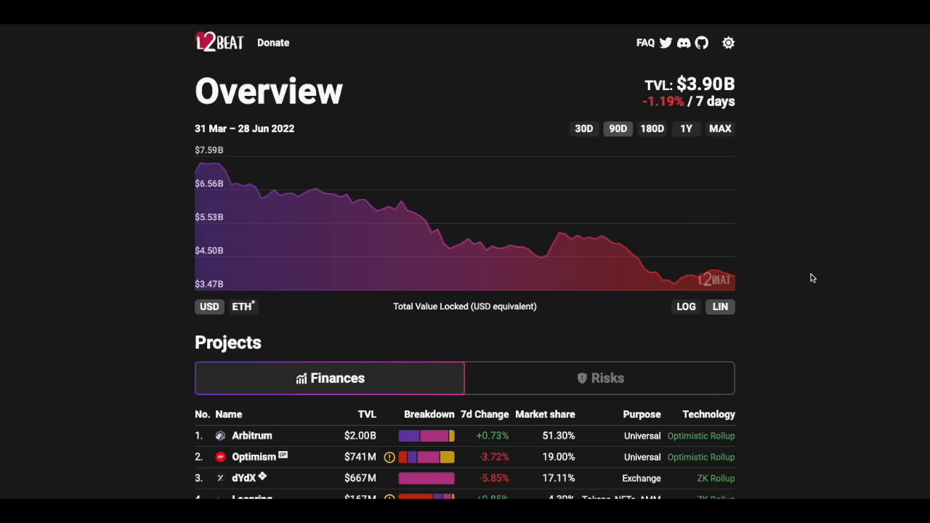
{"action": "scroll", "scroll_direction": "down", "scroll_amount": 3}
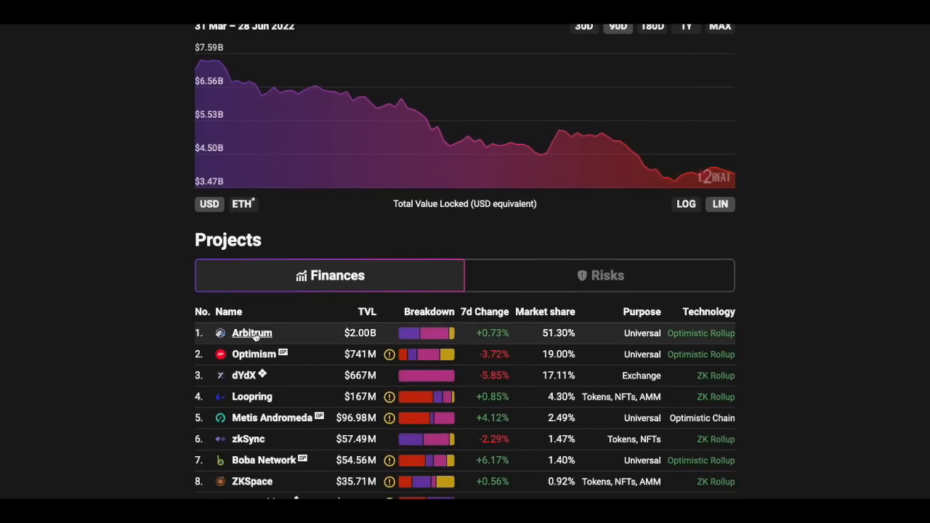
{"action": "mouse_move", "coordinate": [356, 333]}
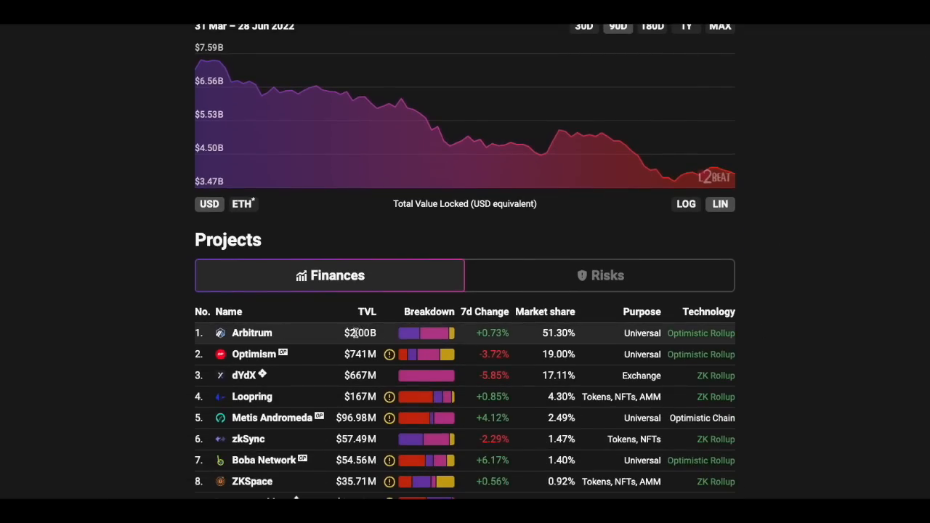
{"action": "double_click", "coordinate": [360, 333]}
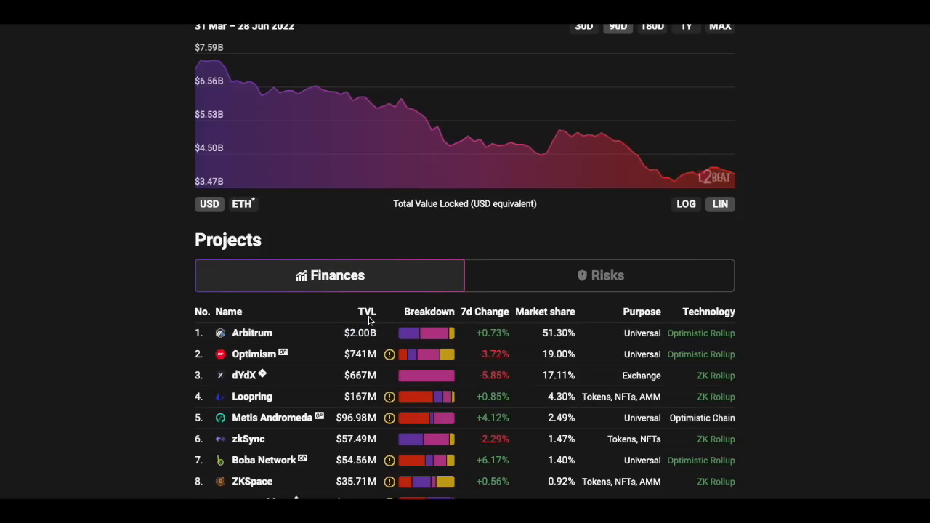
{"action": "mouse_move", "coordinate": [254, 354]}
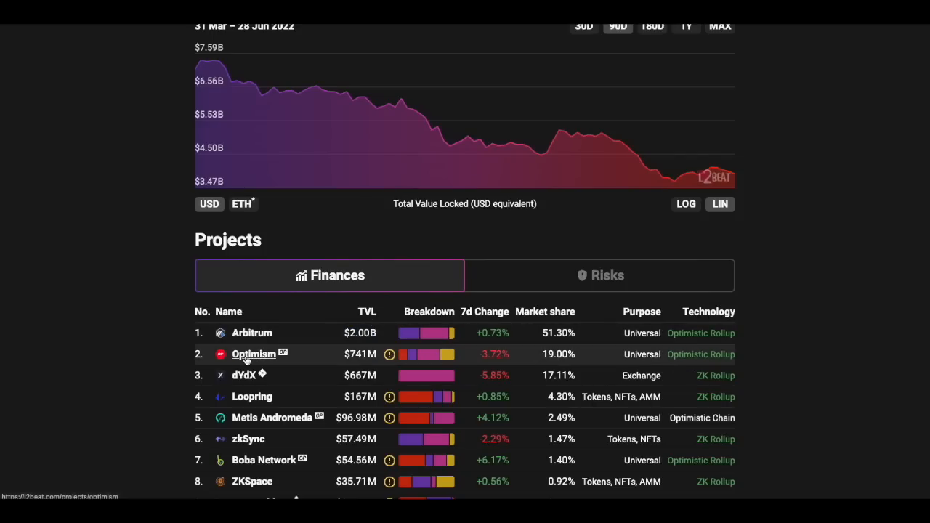
{"action": "mouse_move", "coordinate": [354, 363]}
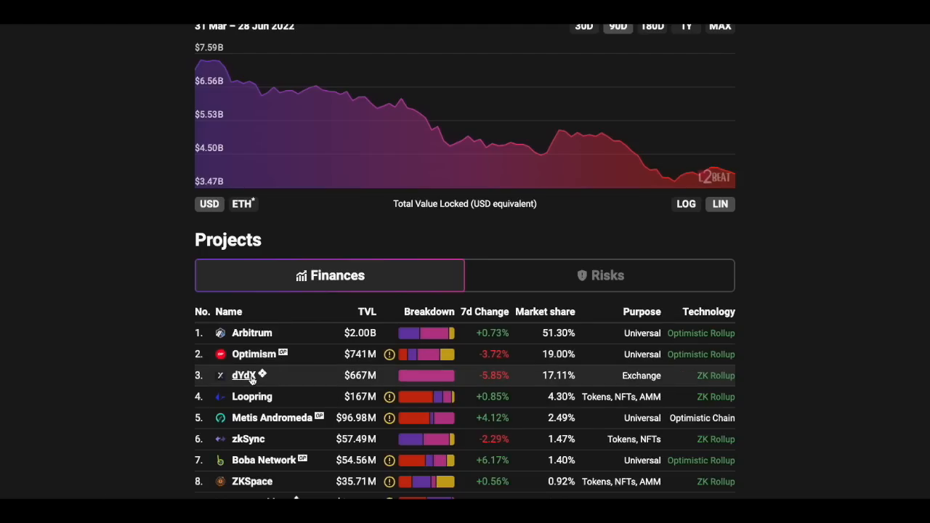
{"action": "mouse_move", "coordinate": [297, 380]}
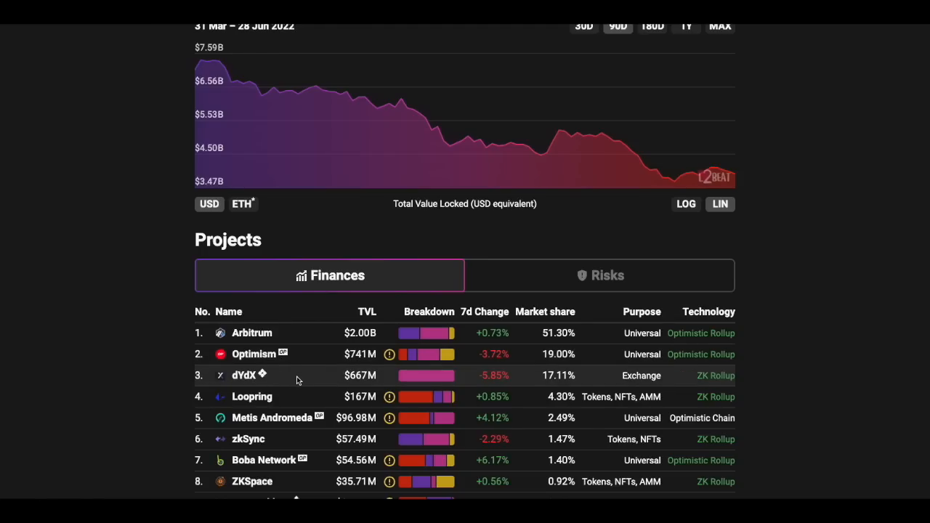
{"action": "scroll", "scroll_direction": "down", "scroll_amount": 3}
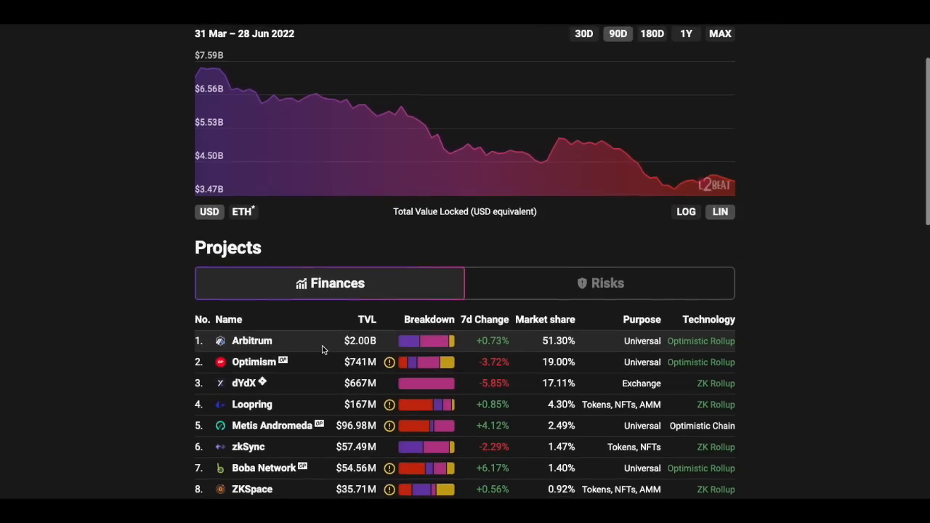
{"action": "scroll", "scroll_direction": "down", "scroll_amount": 3}
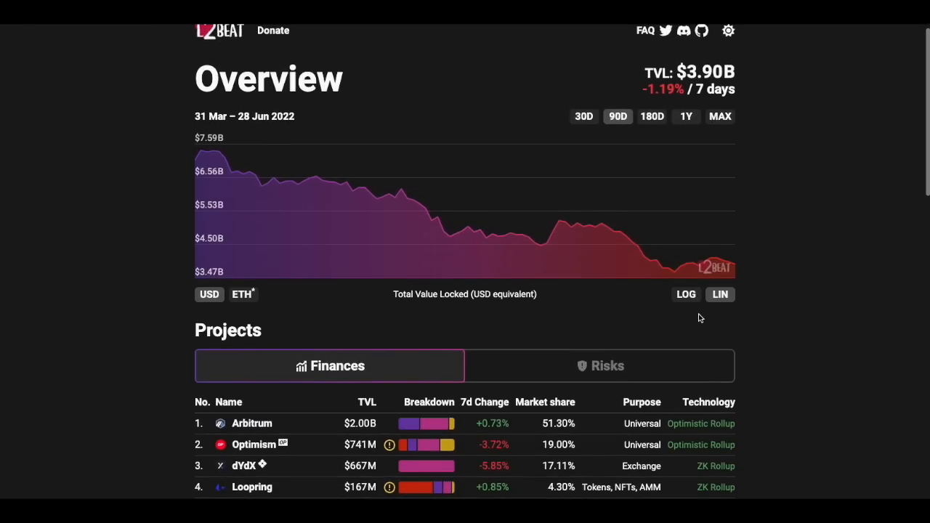
{"action": "scroll", "scroll_direction": "down", "scroll_amount": 3}
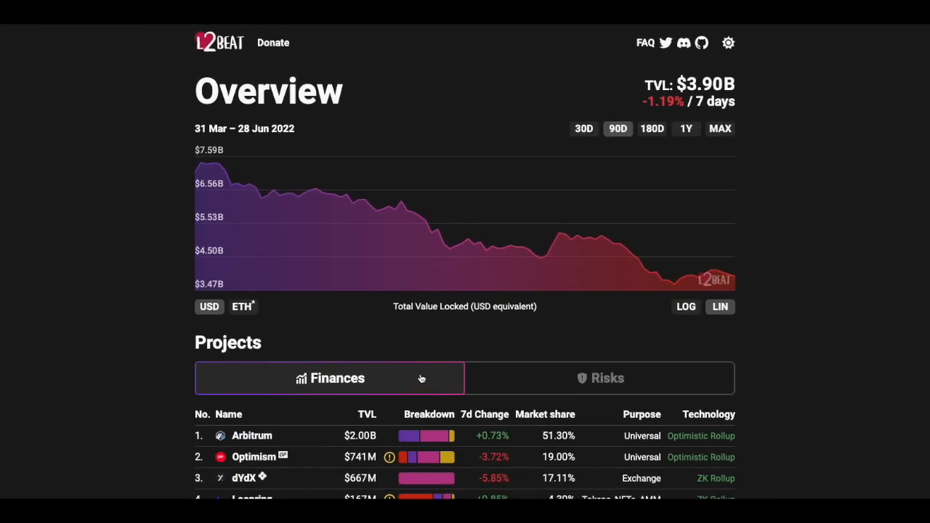
{"action": "scroll", "scroll_direction": "down", "scroll_amount": 3}
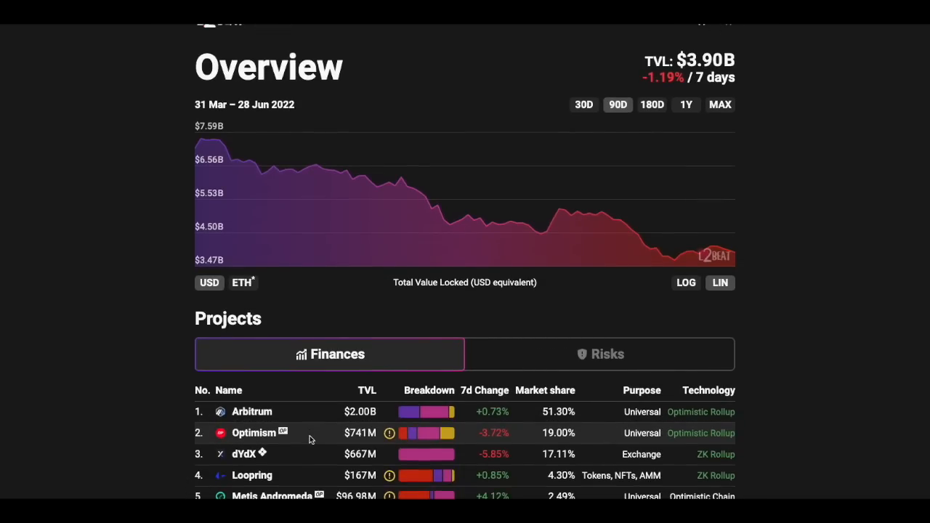
{"action": "mouse_move", "coordinate": [350, 423]}
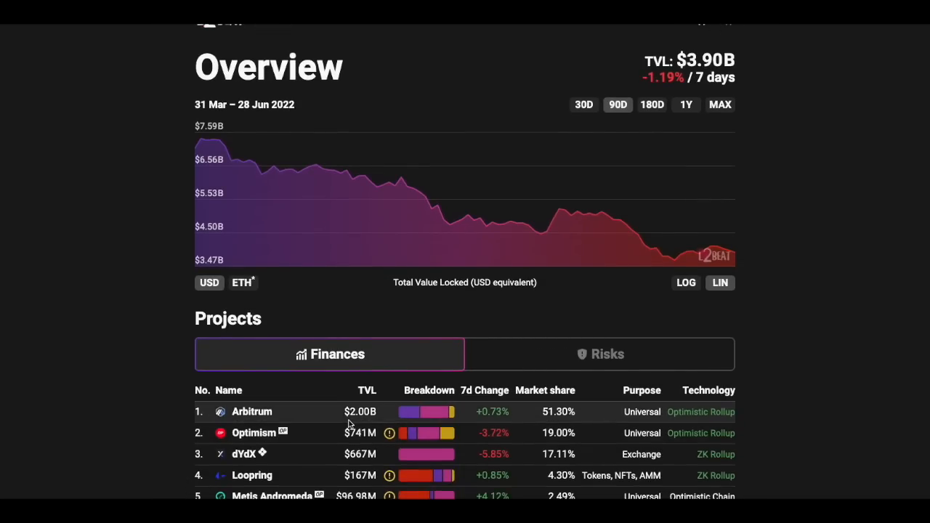
{"action": "mouse_move", "coordinate": [253, 411]}
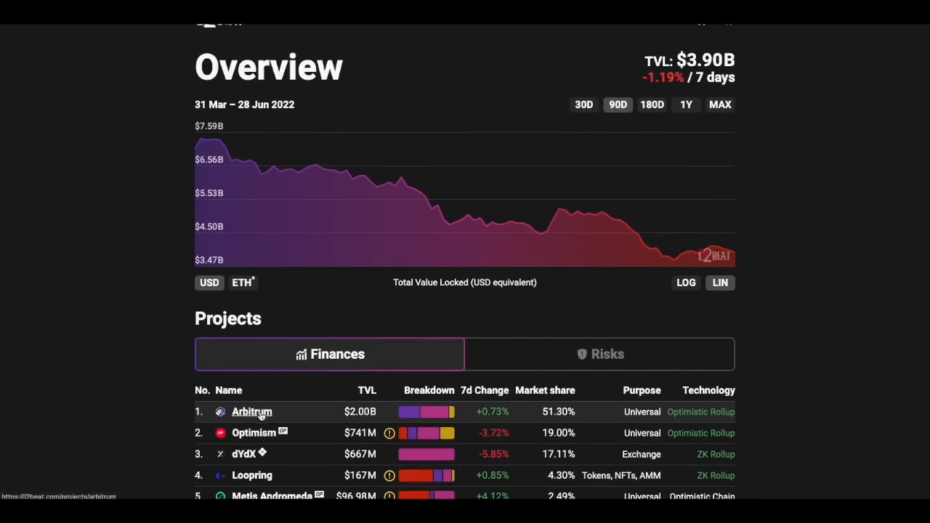
{"action": "mouse_move", "coordinate": [777, 391]}
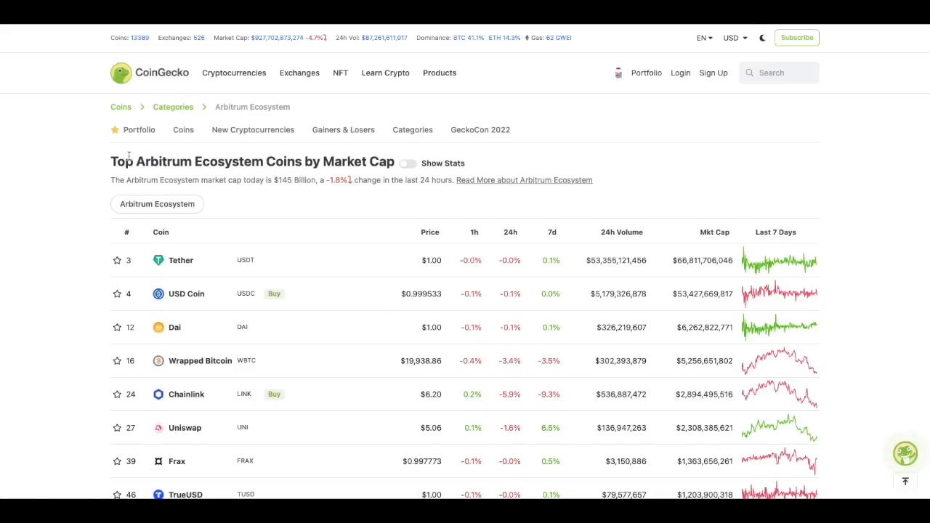
{"action": "mouse_move", "coordinate": [270, 168]}
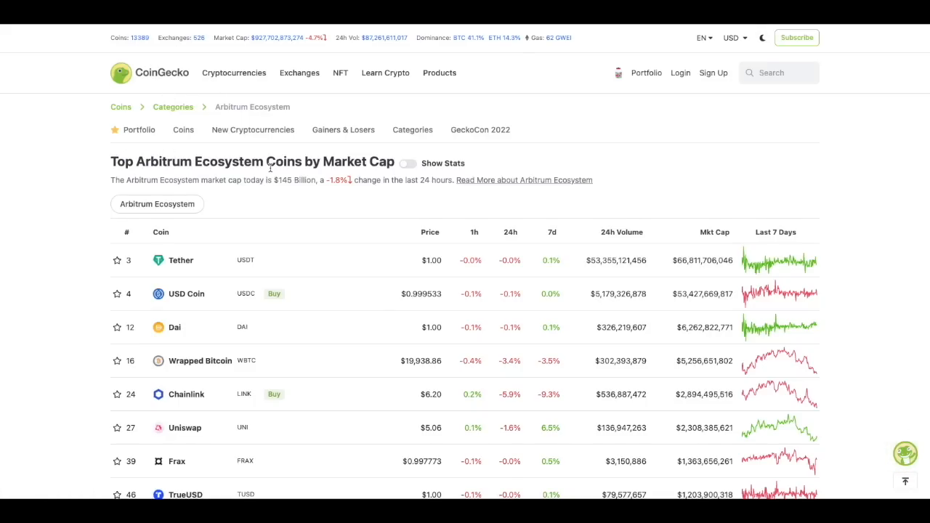
{"action": "scroll", "scroll_direction": "down", "scroll_amount": 3}
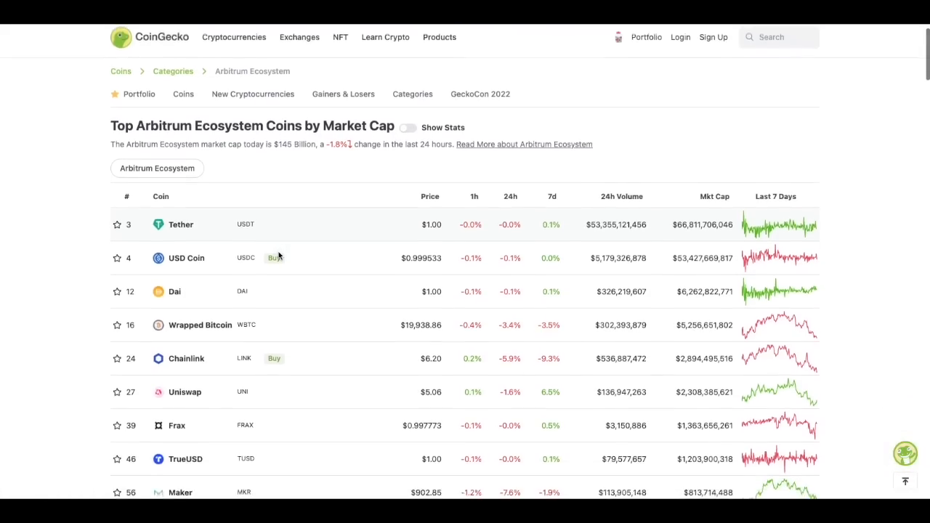
{"action": "scroll", "scroll_direction": "down", "scroll_amount": 3}
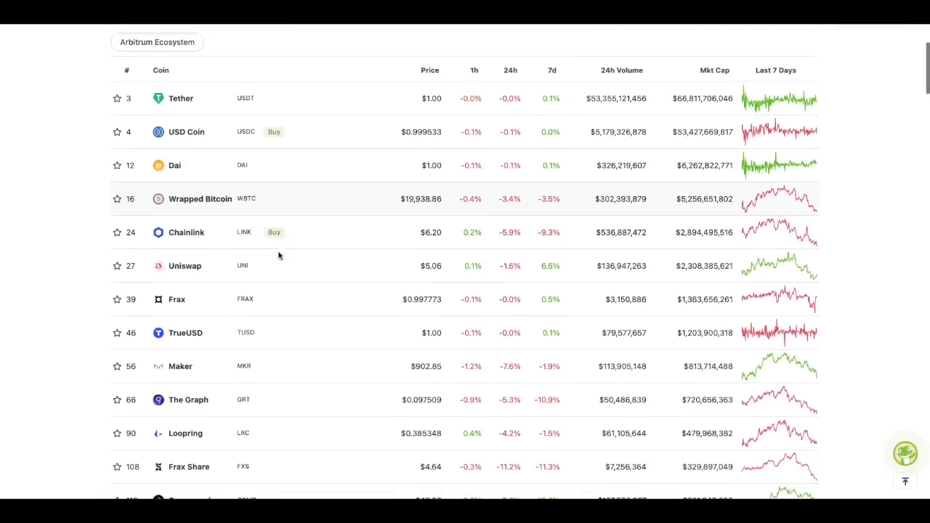
{"action": "scroll", "scroll_direction": "down", "scroll_amount": 3}
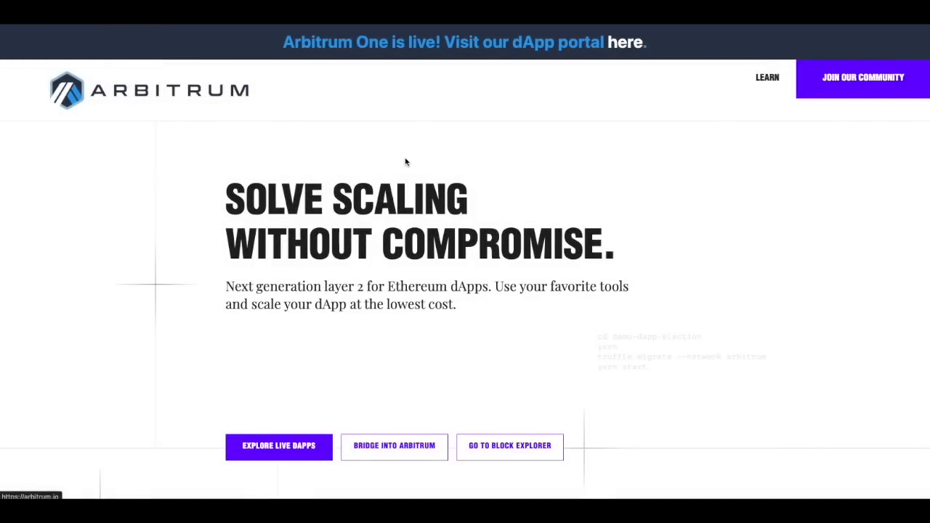
{"action": "mouse_move", "coordinate": [710, 186]}
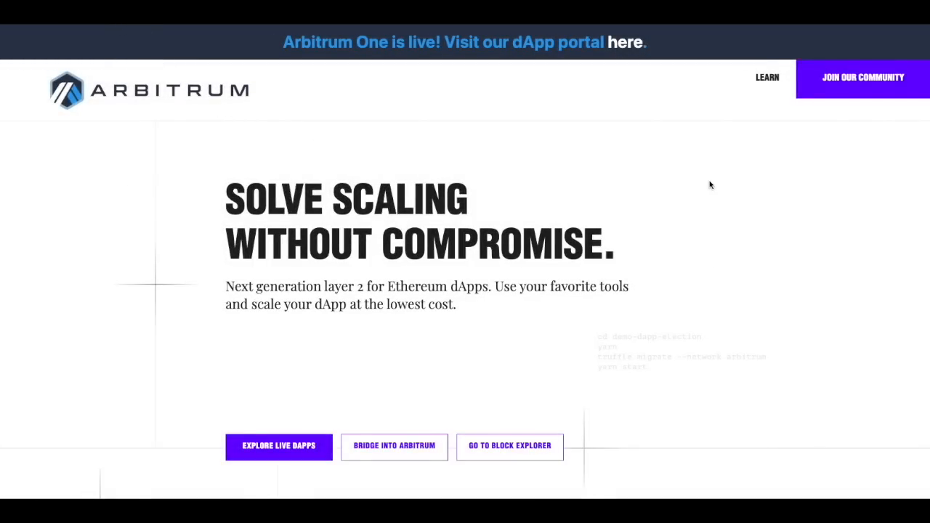
{"action": "scroll", "scroll_direction": "down", "scroll_amount": 3}
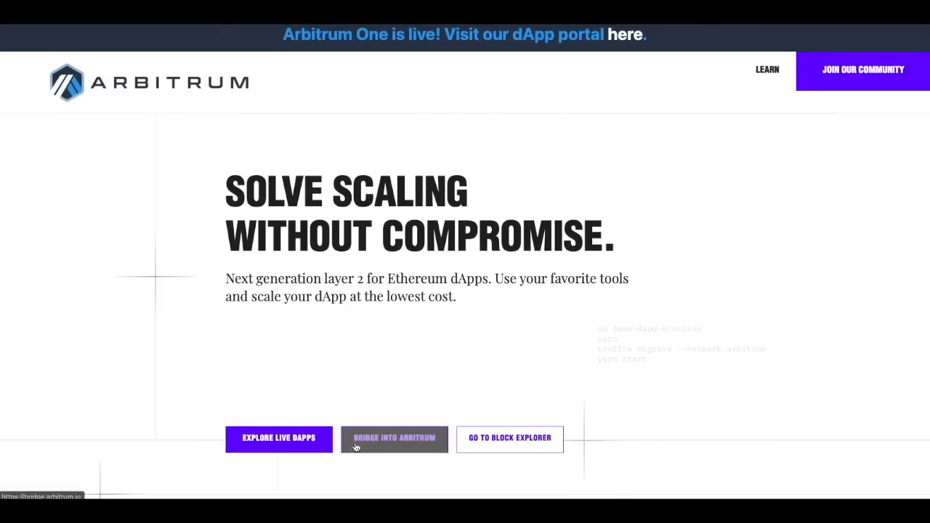
{"action": "mouse_move", "coordinate": [395, 438]}
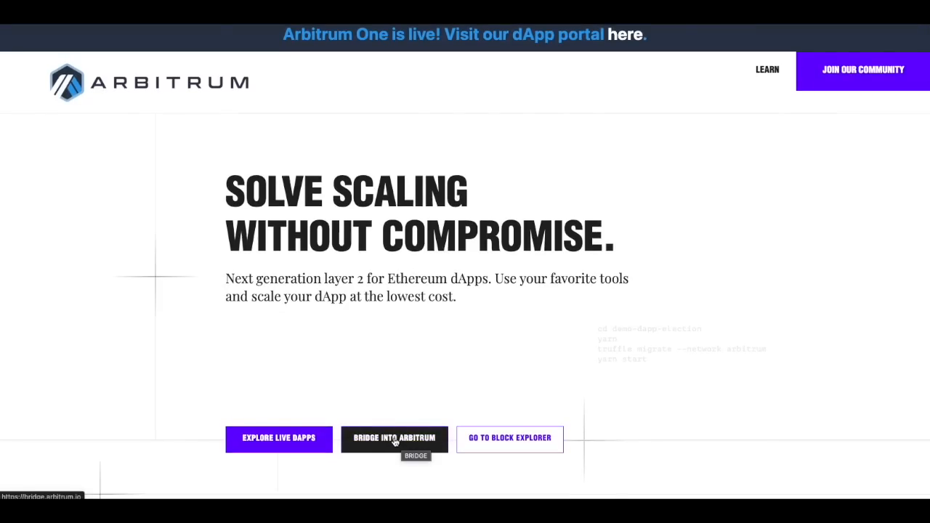
Open the Arbitrum One Bridge and log in with the MetaMask wallet
{"action": "left_click", "coordinate": [395, 439]}
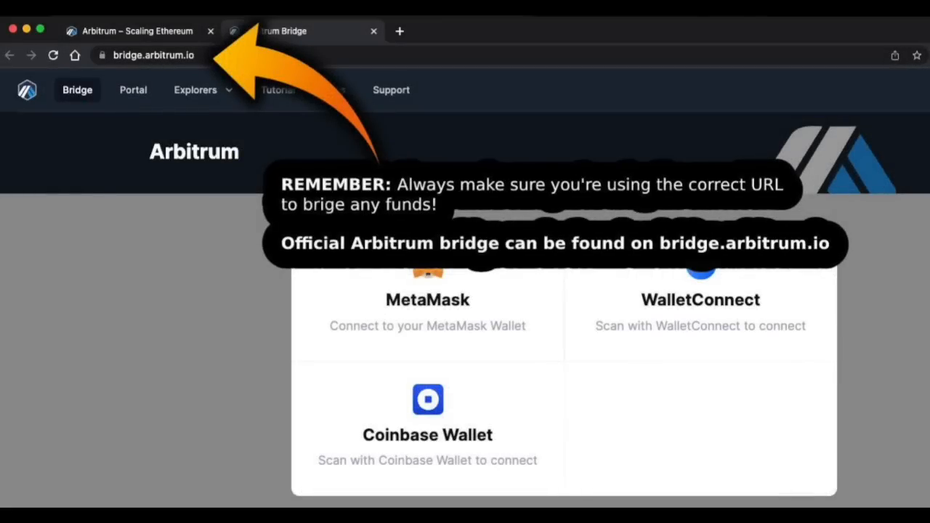
{"action": "left_click", "coordinate": [427, 299]}
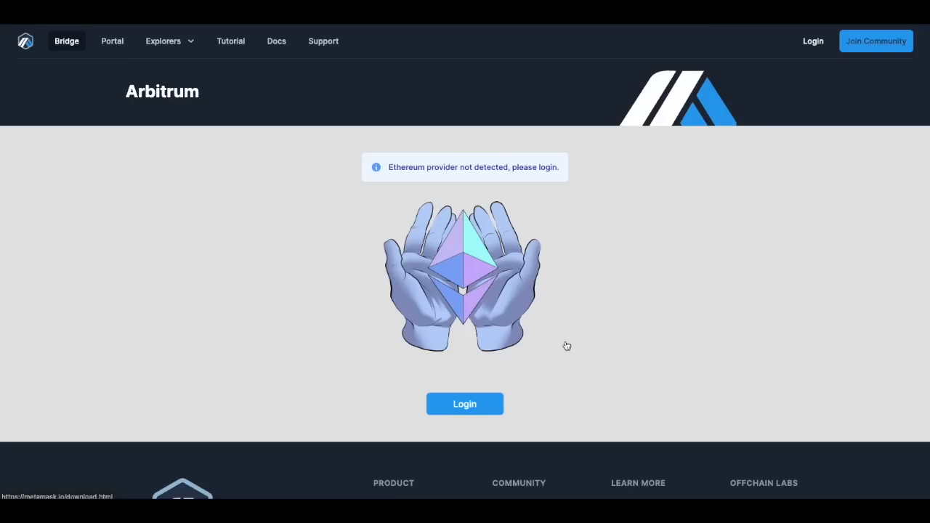
{"action": "left_click", "coordinate": [464, 405]}
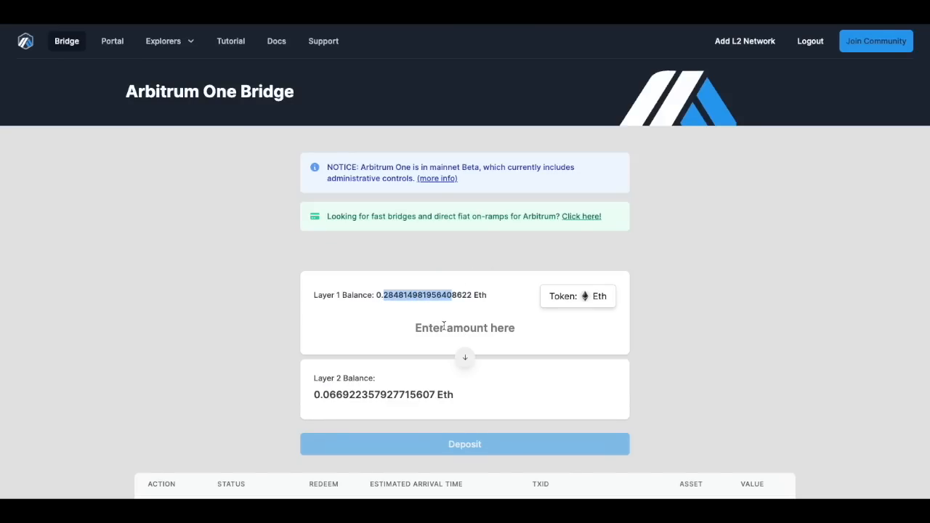
Enter a 0.1 ETH deposit and accept the Move Funds to Arbitrum notice
{"action": "scroll", "scroll_direction": "down", "scroll_amount": 3}
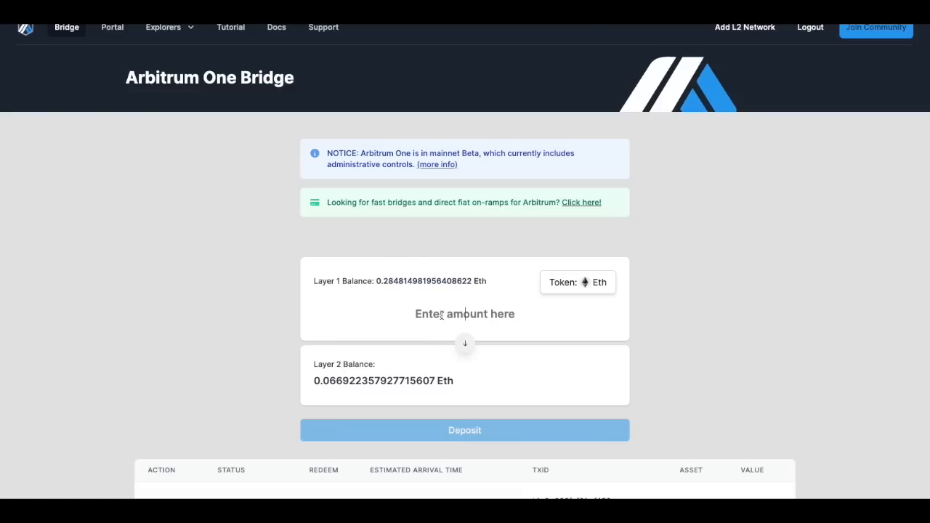
{"action": "type", "text": "0.1"}
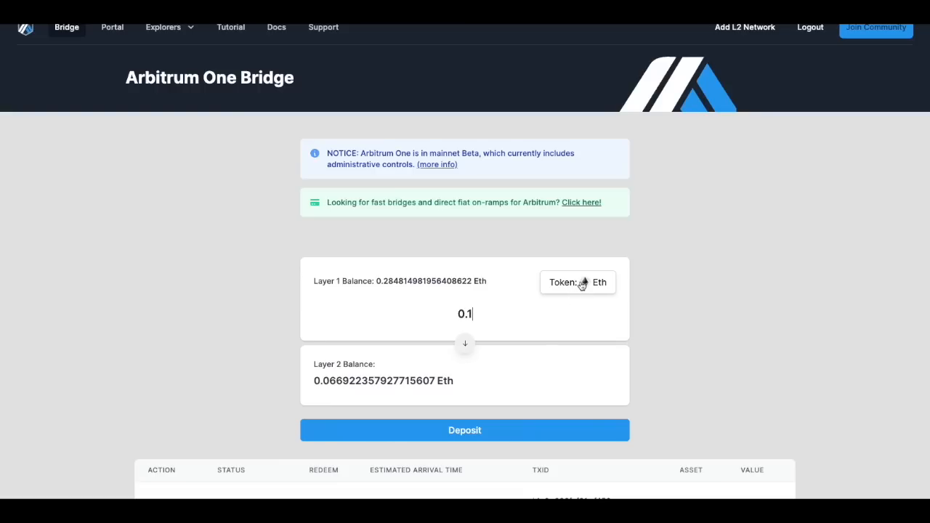
{"action": "mouse_move", "coordinate": [410, 339]}
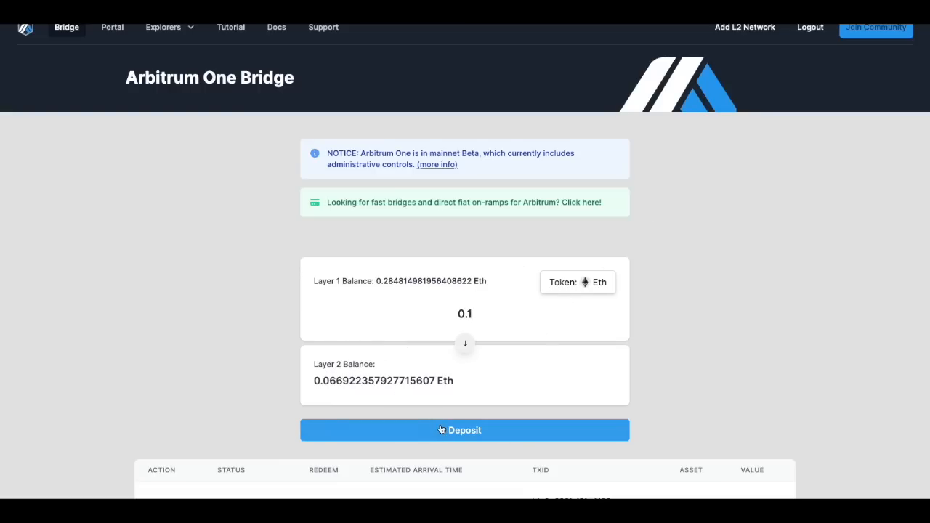
{"action": "left_click", "coordinate": [464, 429]}
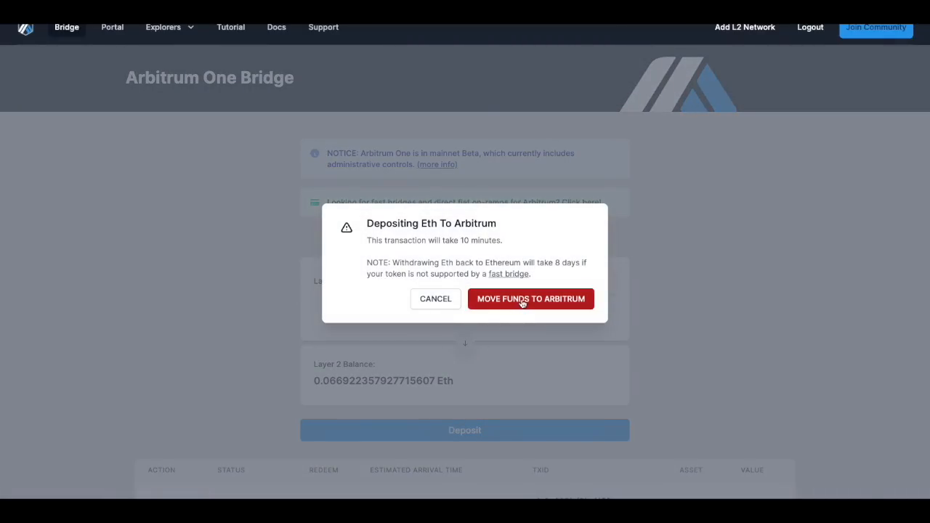
{"action": "left_click", "coordinate": [530, 298]}
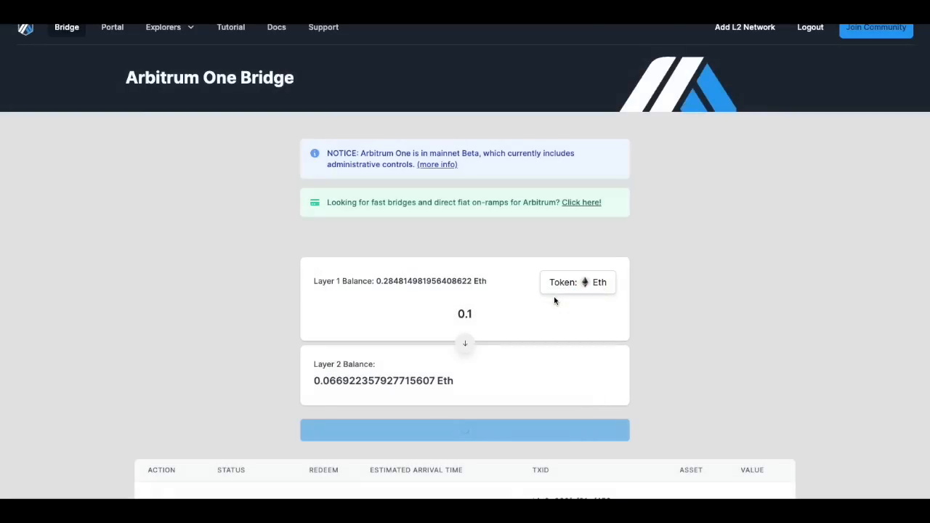
{"action": "left_click", "coordinate": [464, 430]}
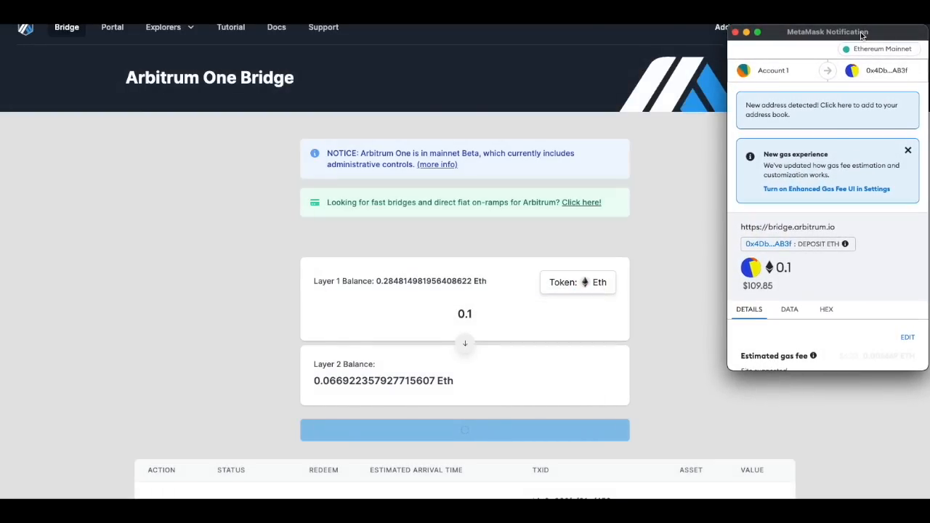
Review the gas fee and total, then confirm the 0.1 ETH deposit in MetaMask
{"action": "scroll", "scroll_direction": "down", "scroll_amount": 3}
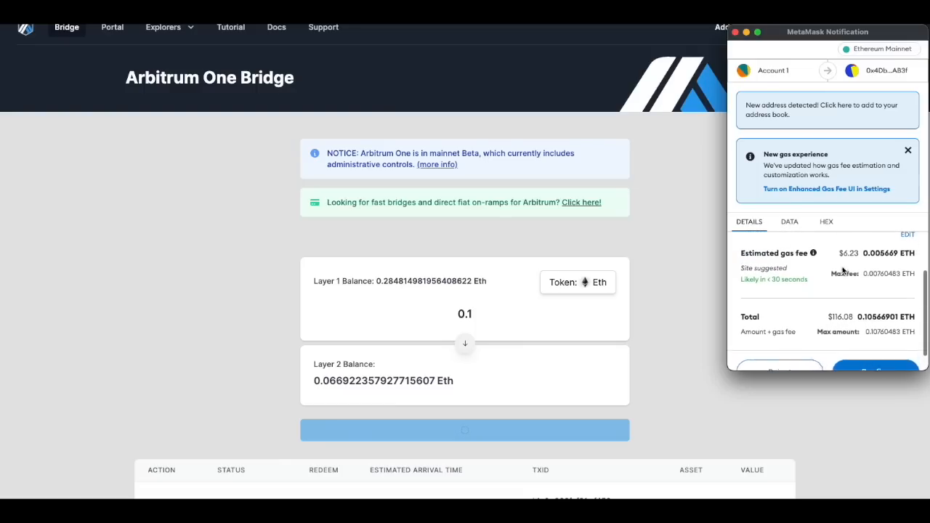
{"action": "scroll", "scroll_direction": "down", "scroll_amount": 3}
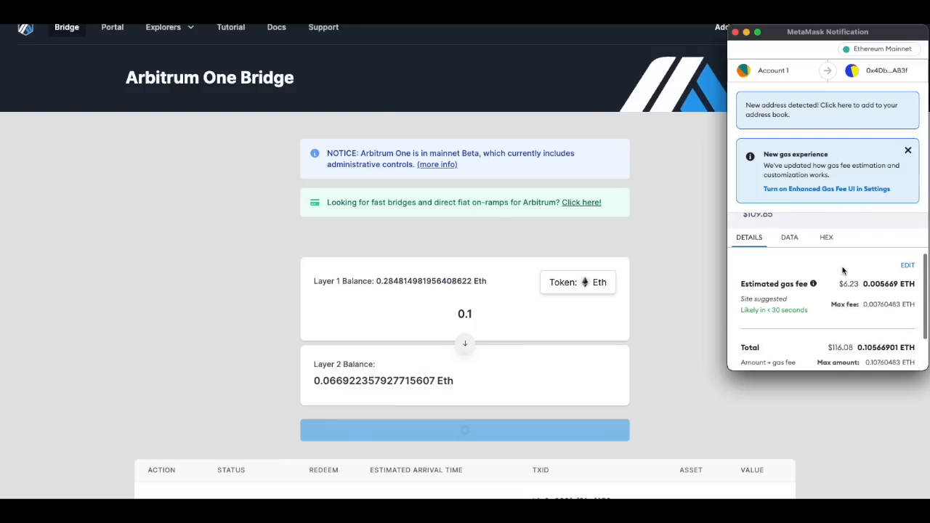
{"action": "scroll", "scroll_direction": "down", "scroll_amount": 3}
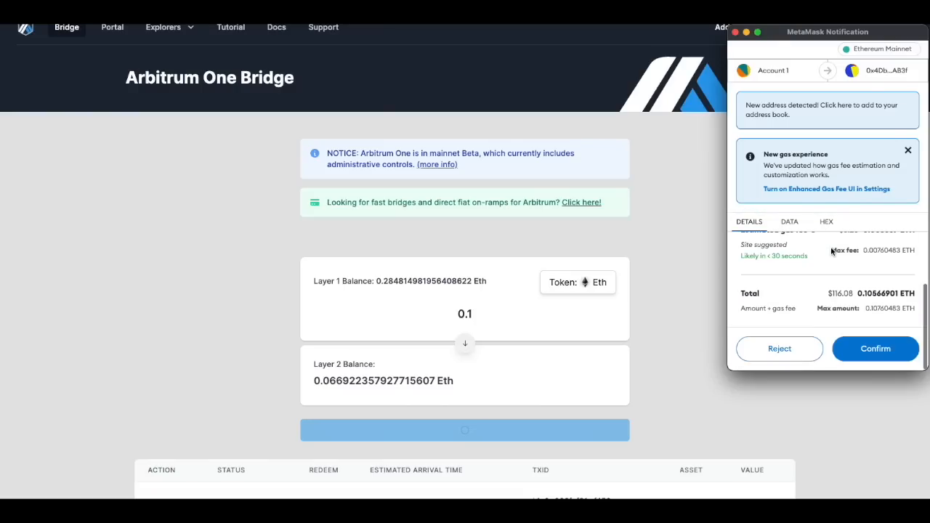
{"action": "left_click", "coordinate": [875, 349]}
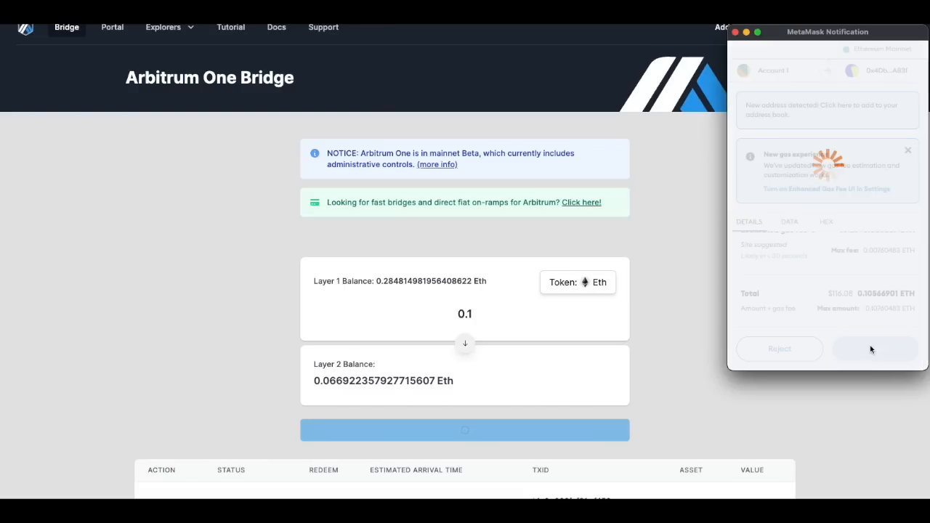
{"action": "left_click", "coordinate": [875, 349]}
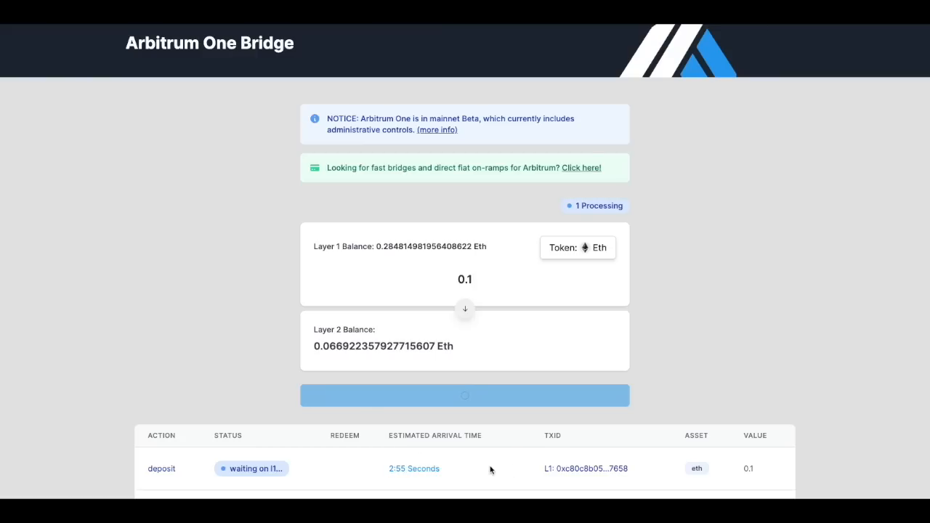
{"action": "mouse_move", "coordinate": [471, 466]}
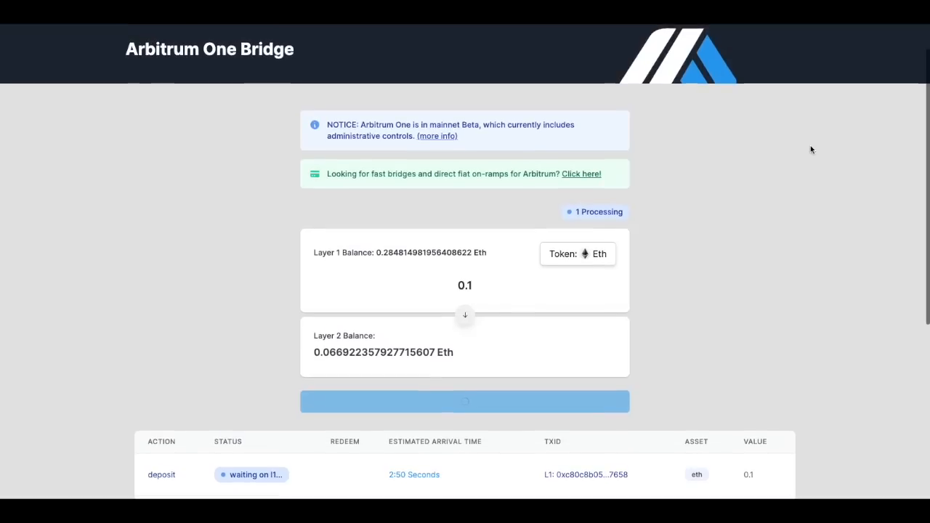
{"action": "mouse_move", "coordinate": [629, 101]}
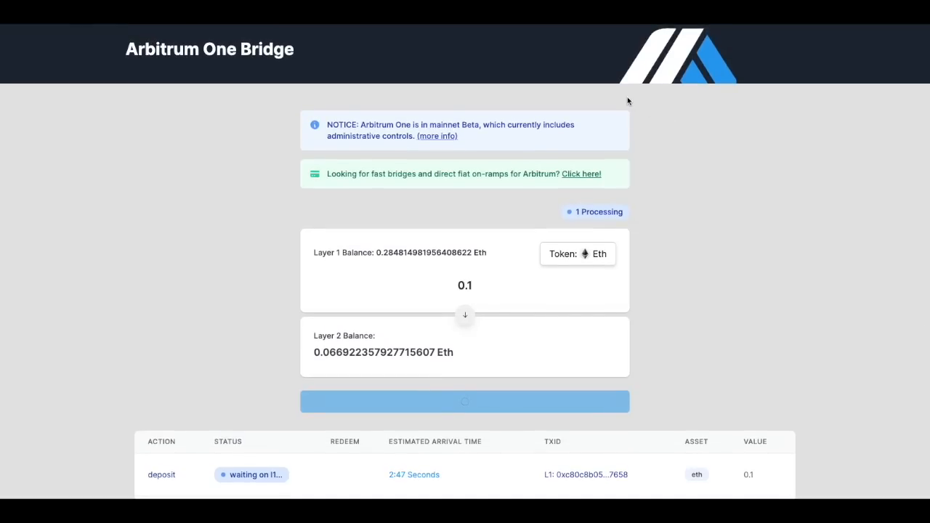
{"action": "mouse_move", "coordinate": [710, 422]}
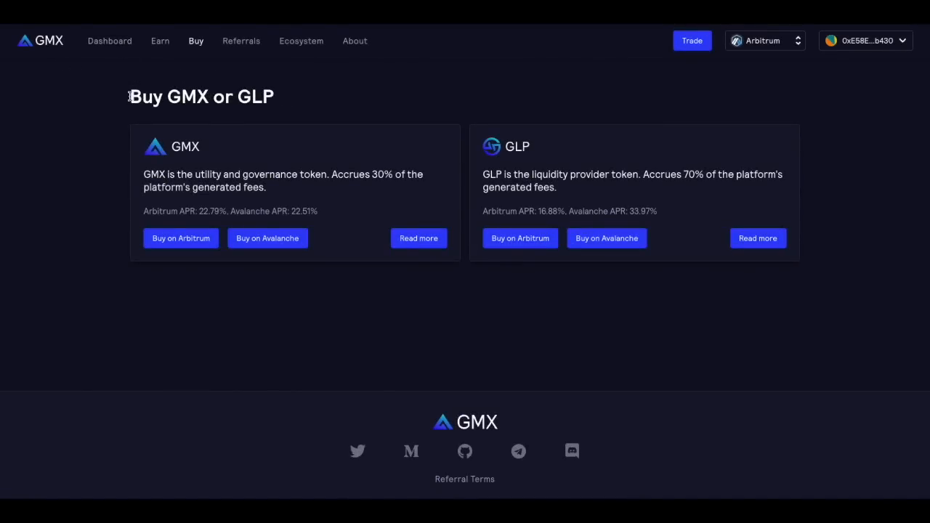
{"action": "mouse_move", "coordinate": [357, 118]}
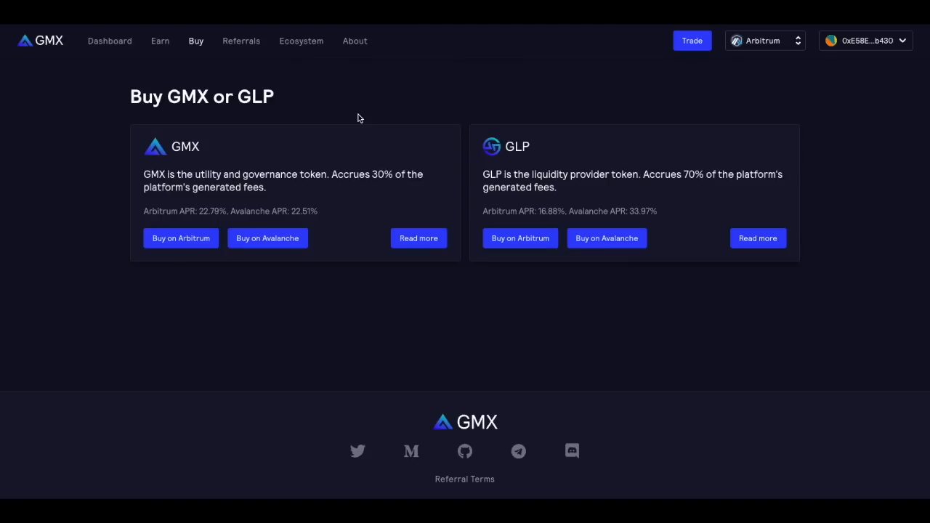
{"action": "mouse_move", "coordinate": [201, 152]}
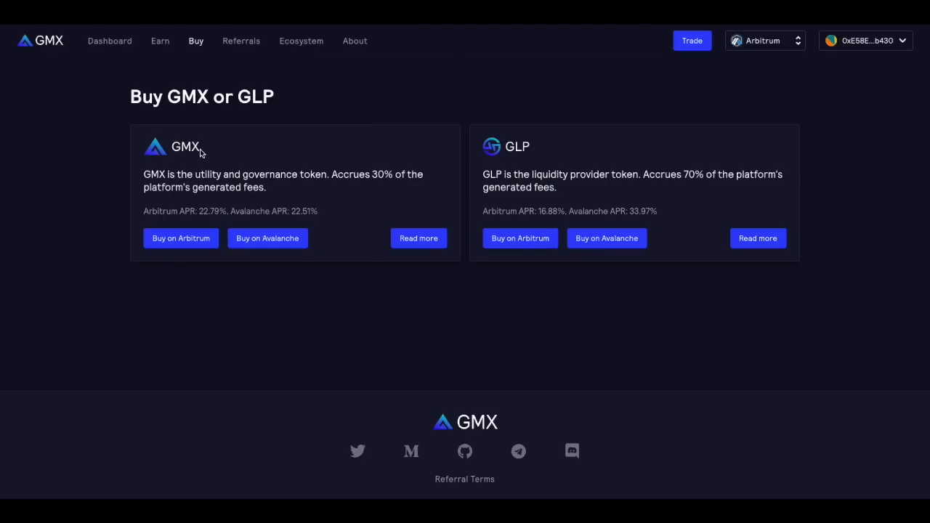
{"action": "mouse_move", "coordinate": [180, 239]}
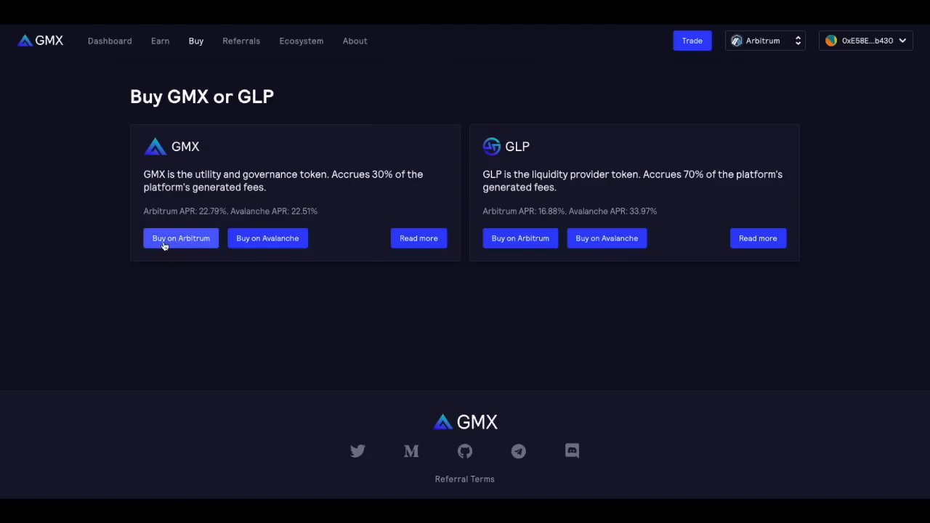
{"action": "mouse_move", "coordinate": [75, 45]}
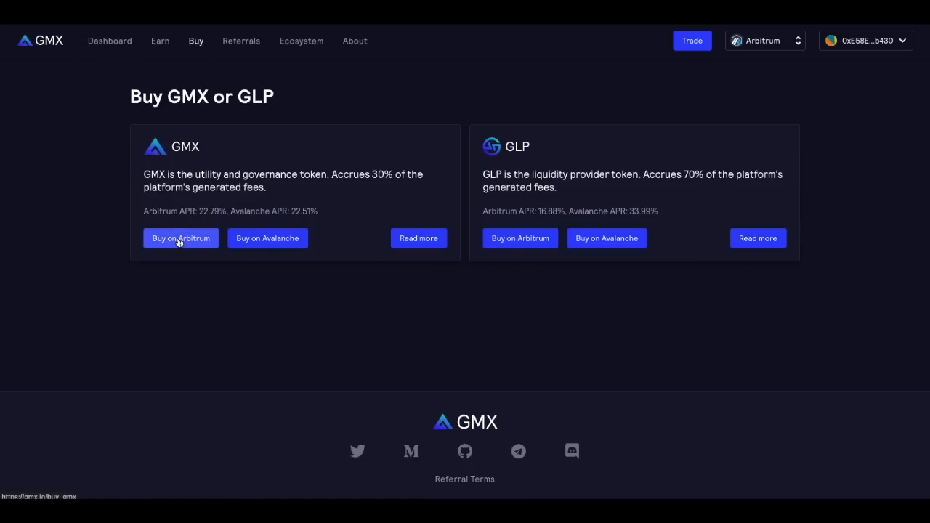
Select Buy on Arbitrum in the GMX card
{"action": "left_click", "coordinate": [181, 238]}
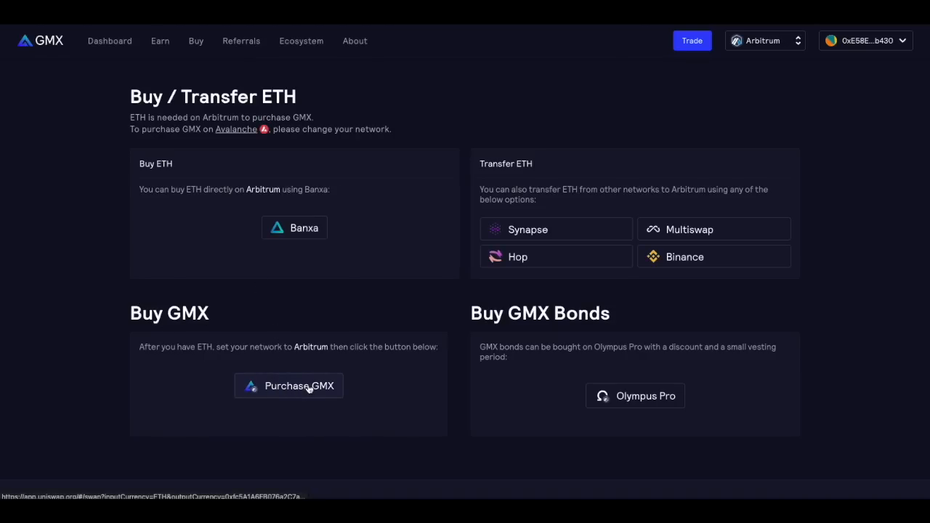
Choose Purchase GMX under Buy GMX to reach Uniswap's ETH-to-GMX swap
{"action": "left_click", "coordinate": [290, 386]}
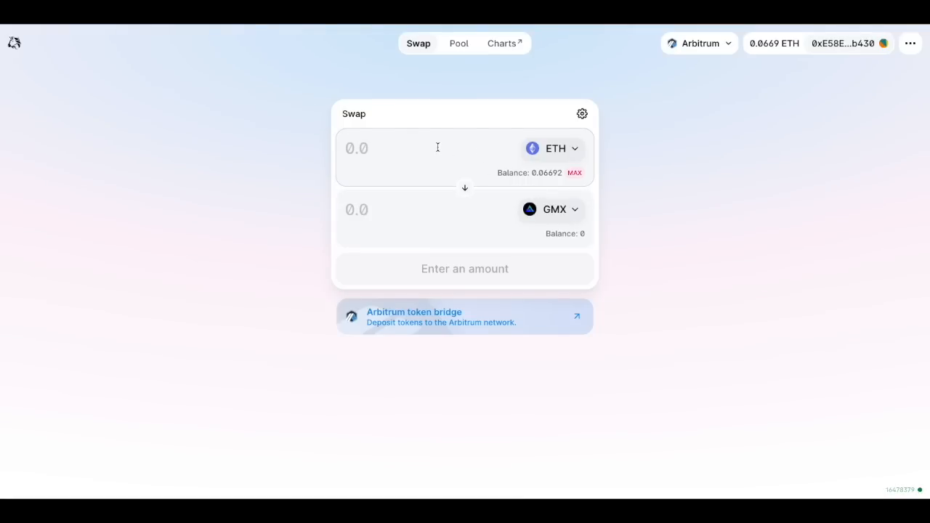
Enter 0.1 as the ETH amount in the ETH-to-GMX swap
{"action": "type", "text": "0.1"}
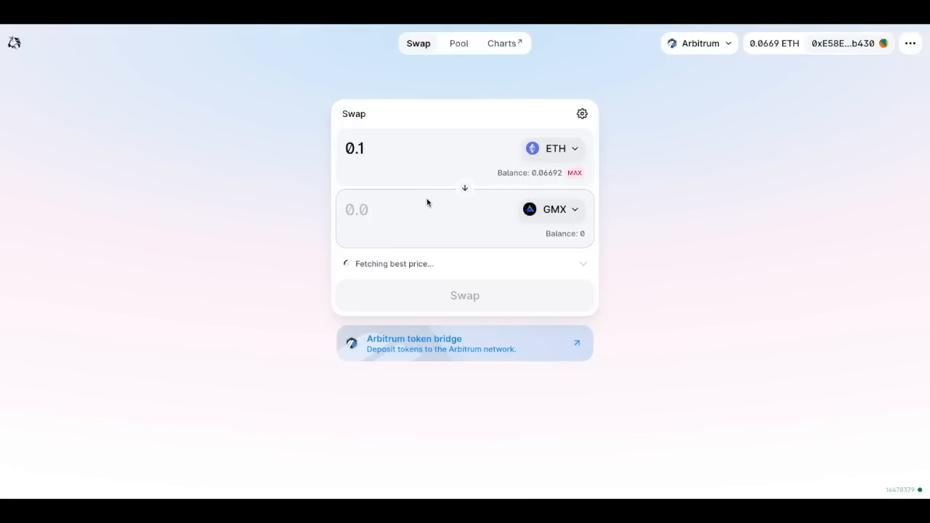
{"action": "mouse_move", "coordinate": [516, 224]}
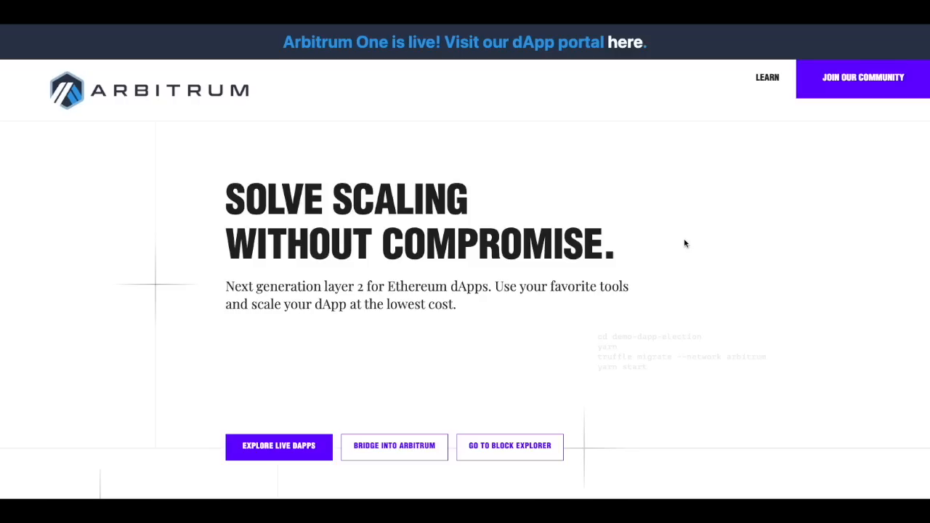
{"action": "mouse_move", "coordinate": [767, 78]}
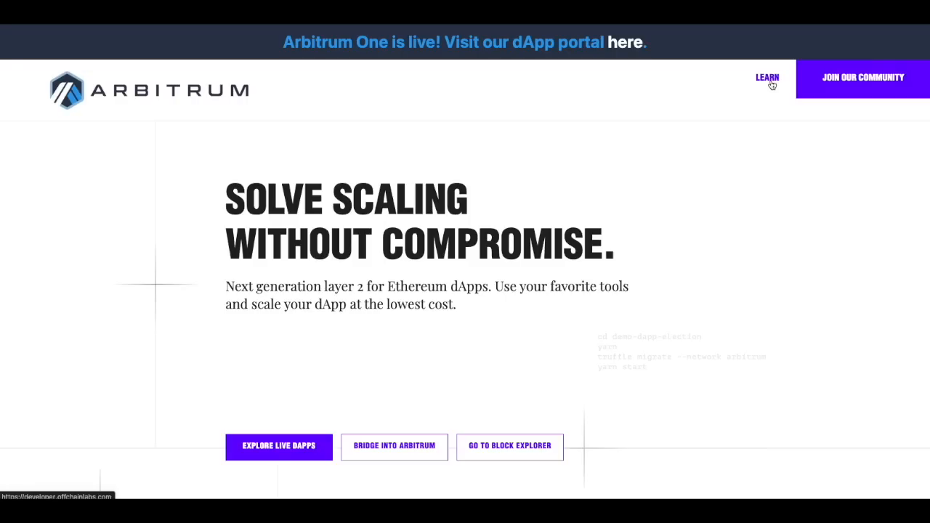
{"action": "mouse_move", "coordinate": [768, 80]}
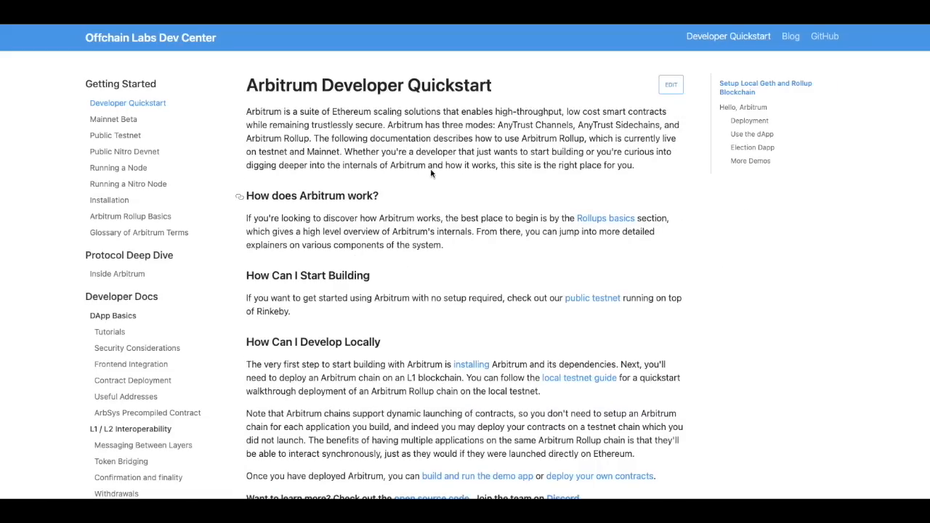
Scroll down the Developer Quickstart sections and back to the introduction
{"action": "scroll", "scroll_direction": "down", "scroll_amount": 3}
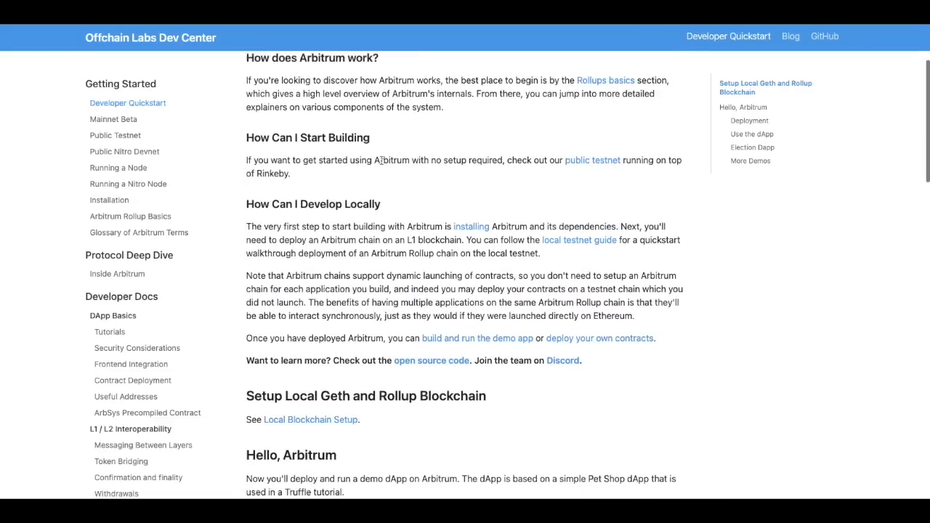
{"action": "scroll", "scroll_direction": "up", "scroll_amount": 3}
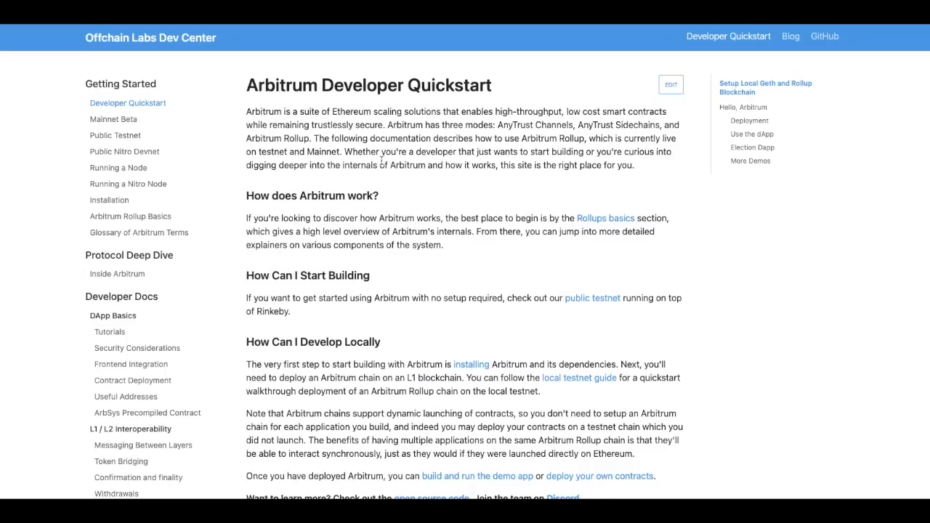